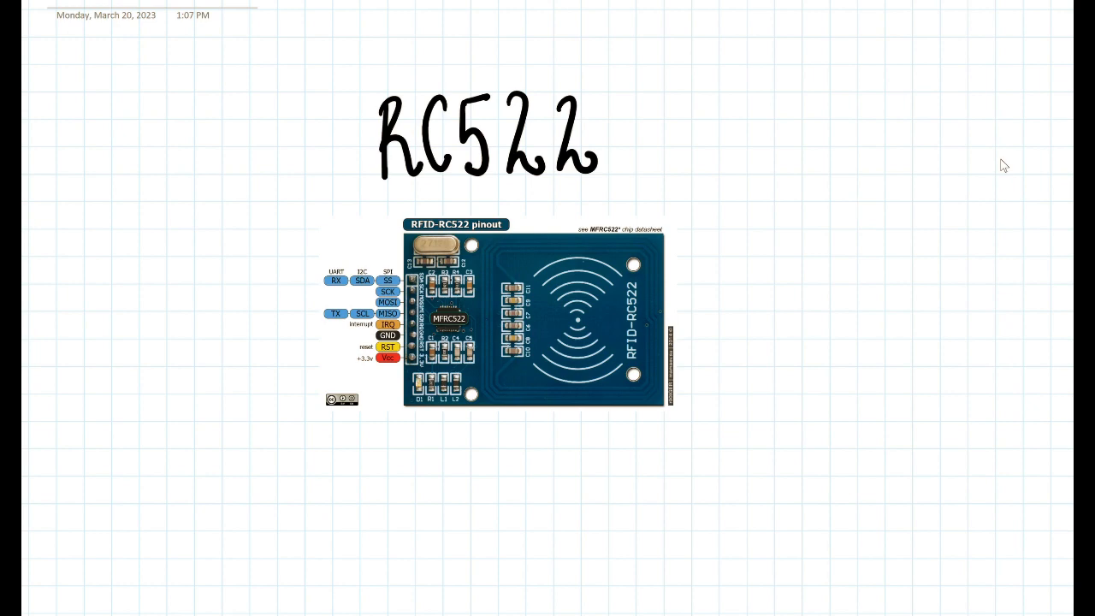
- Select the pen on the Draw tab for annotating the RC522 pinout image
click(857, 209)
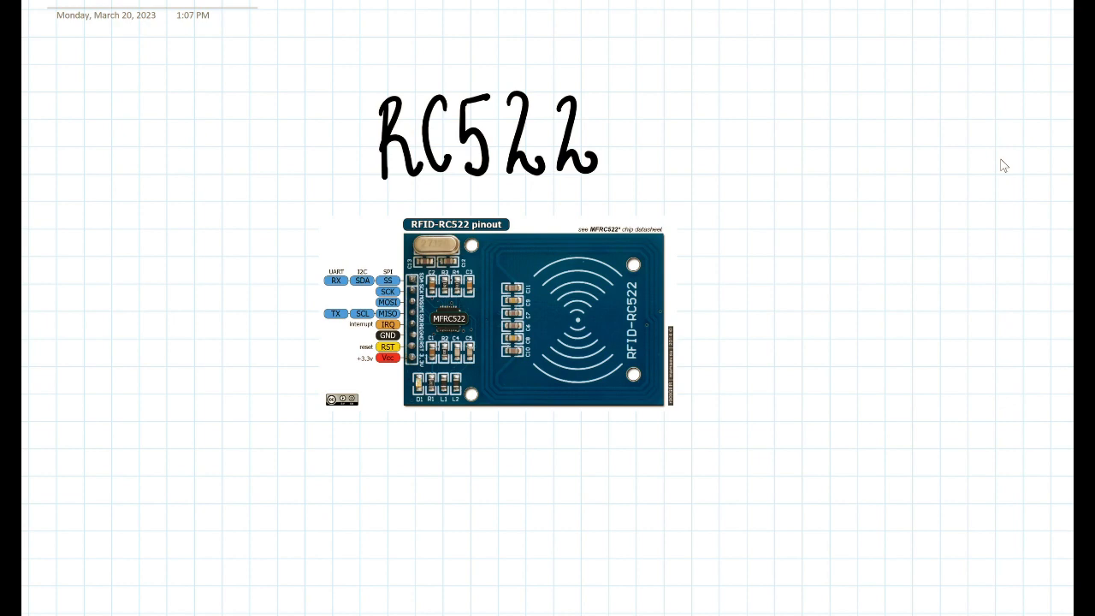
click(858, 208)
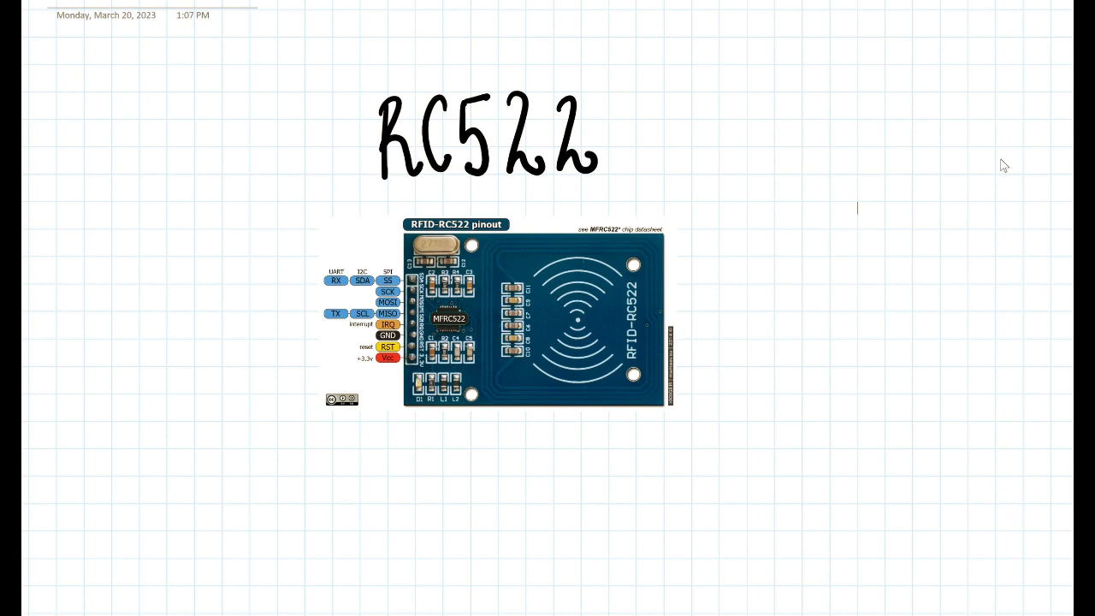
mouse_move(975, 112)
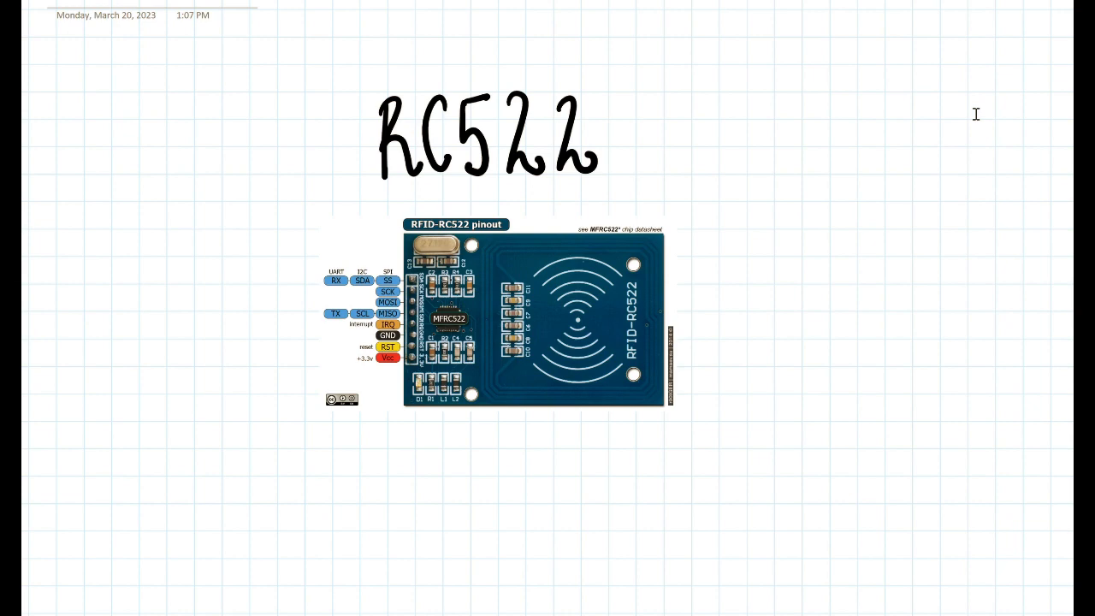
click(856, 209)
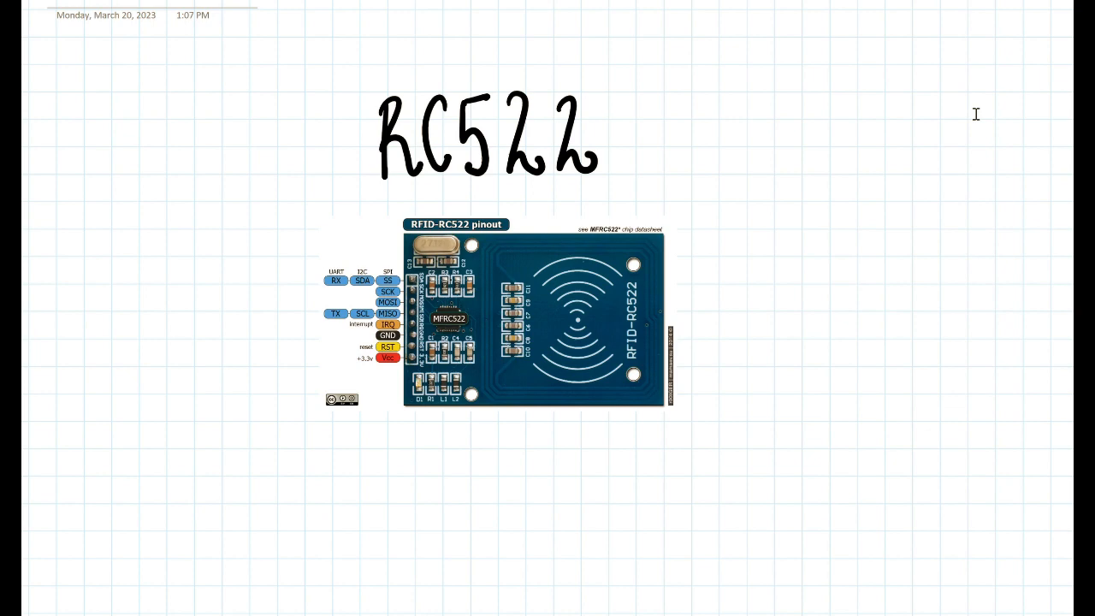
click(857, 209)
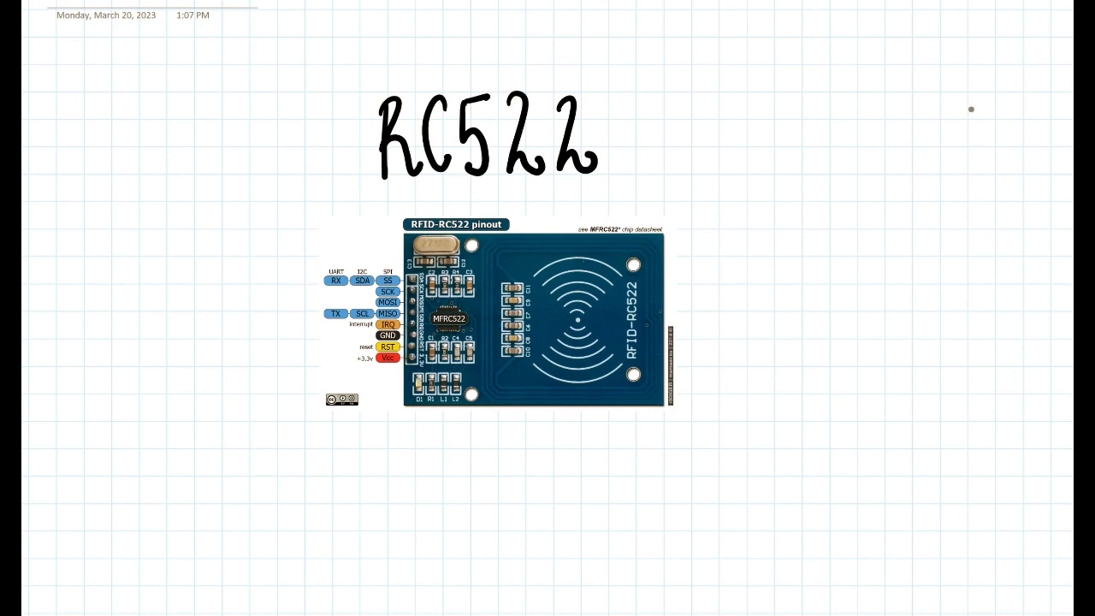
- Sketch an arrow from the module's lower pins and handwrite the label 'Ground'
drag(387, 368, 387, 436)
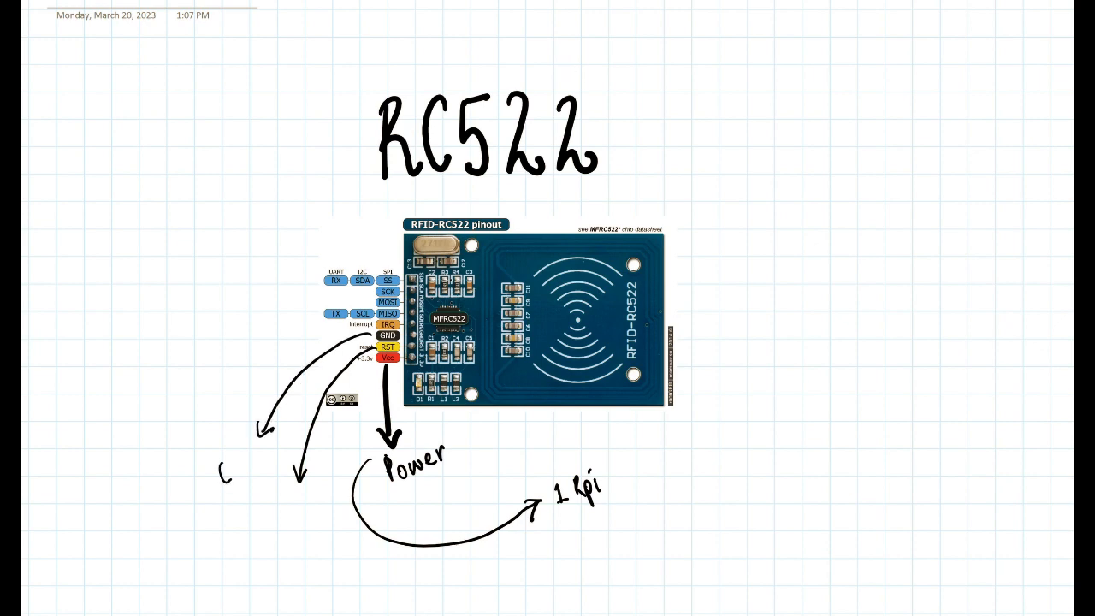
text(Ground)
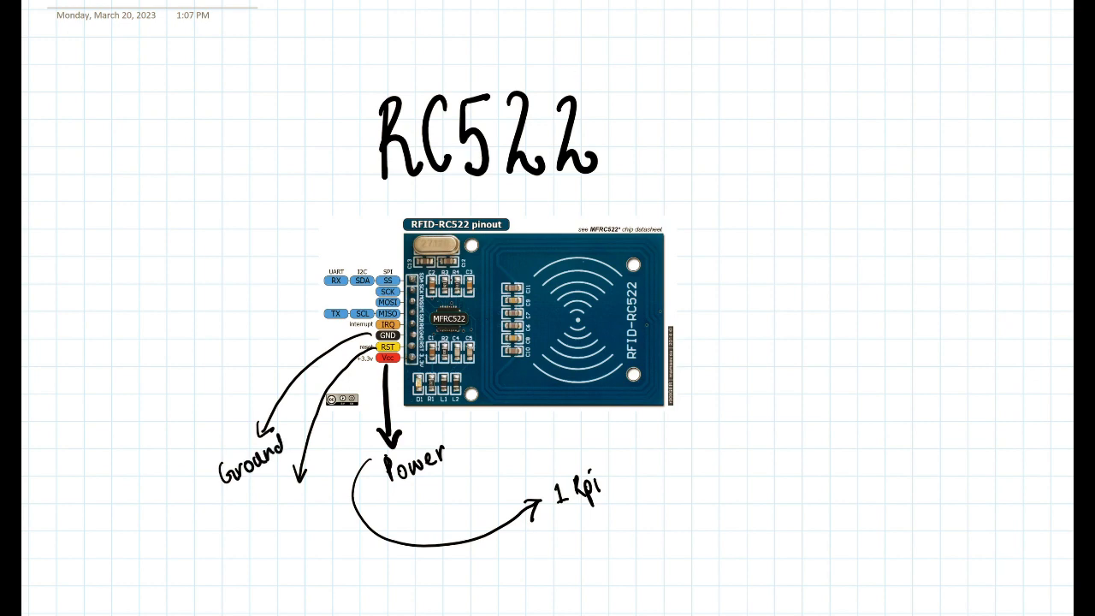
- Handwrite pin labels beside the pinout: Re, MISO and 'Serial Clock' at the SCK pin
text(Reset)
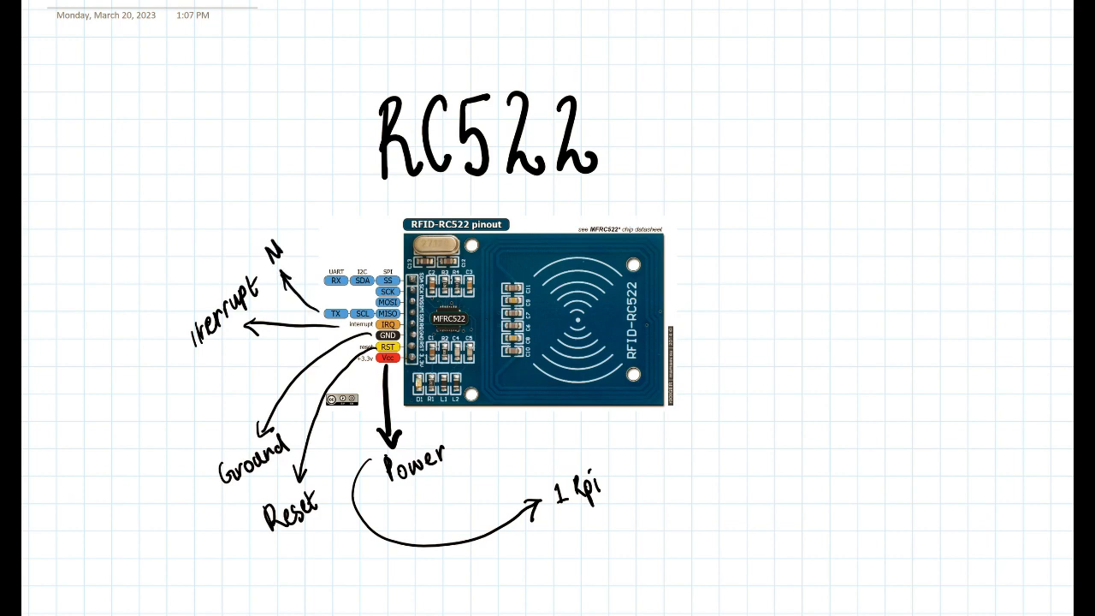
text(MISO)
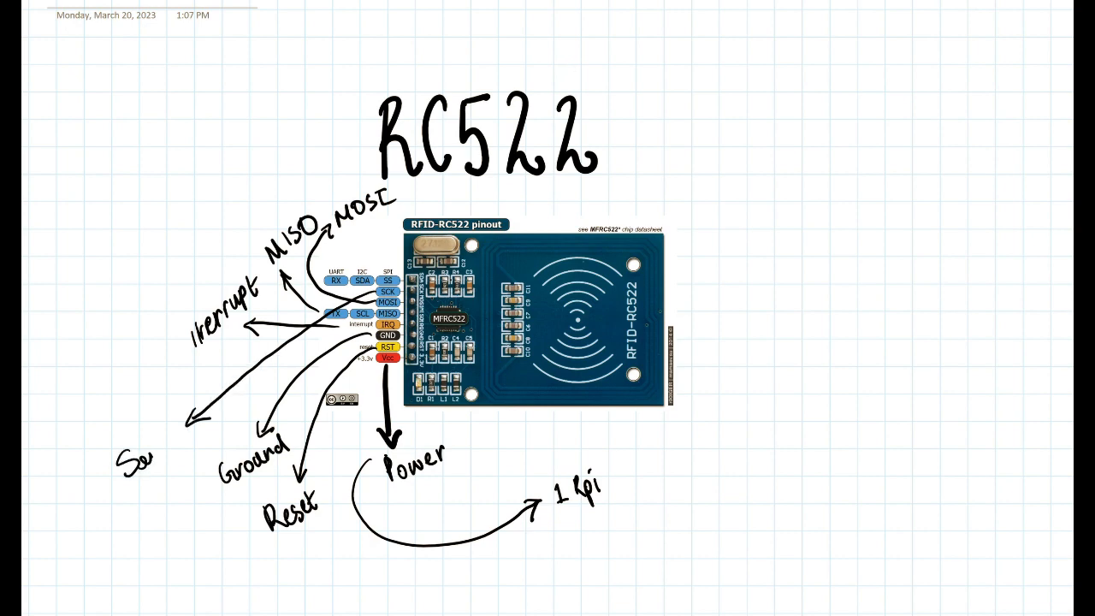
text(Serial C)
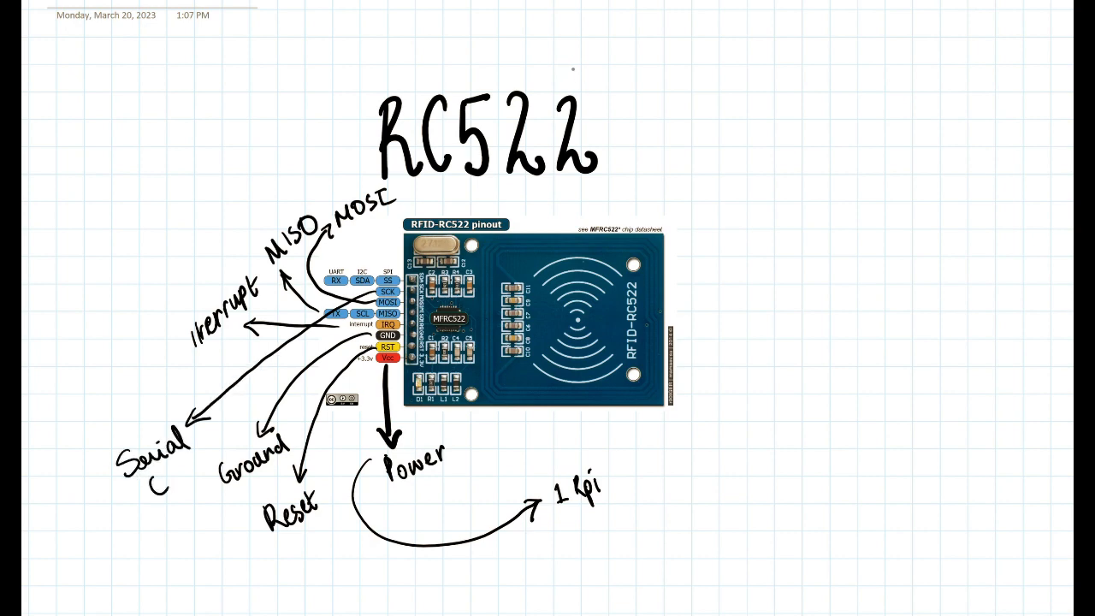
text(Clock)
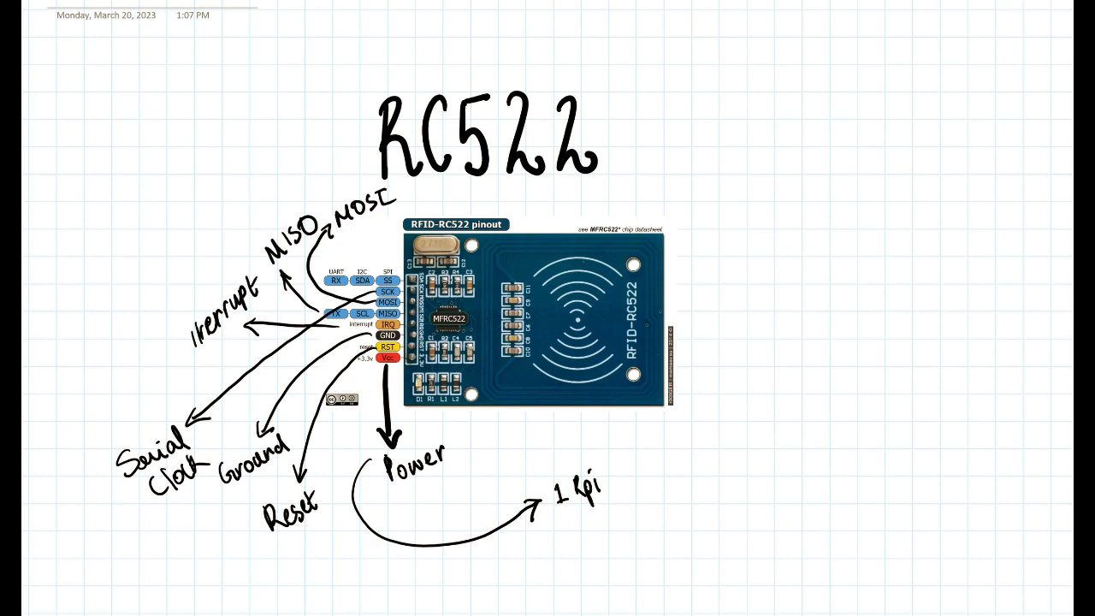
- Sketch an arrow from the top SDA pin toward the upper right and label it 'SS'
drag(377, 257, 651, 180)
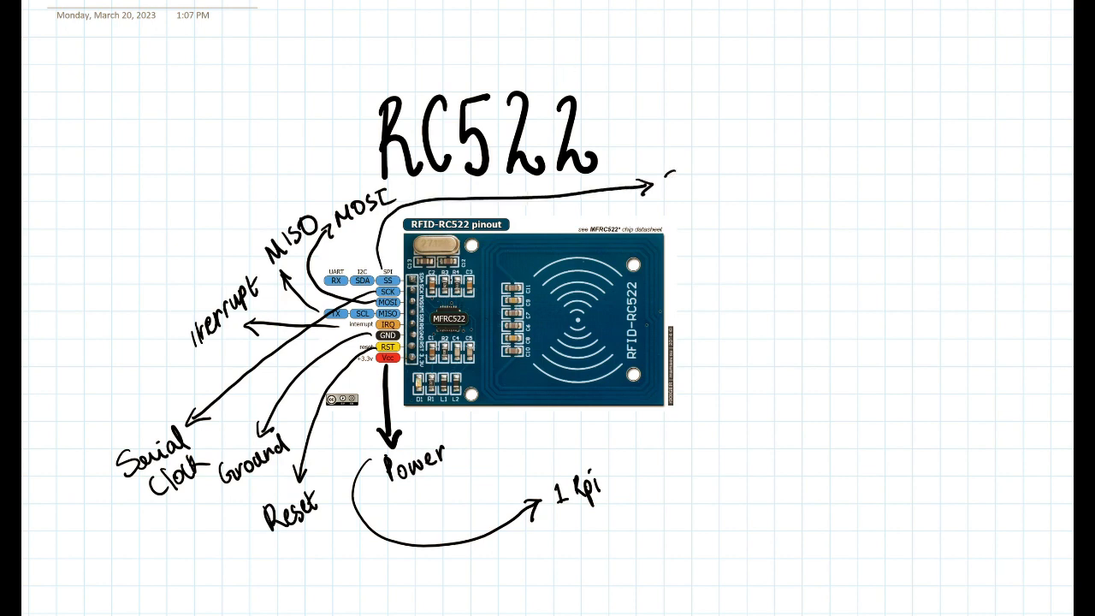
text(SS)
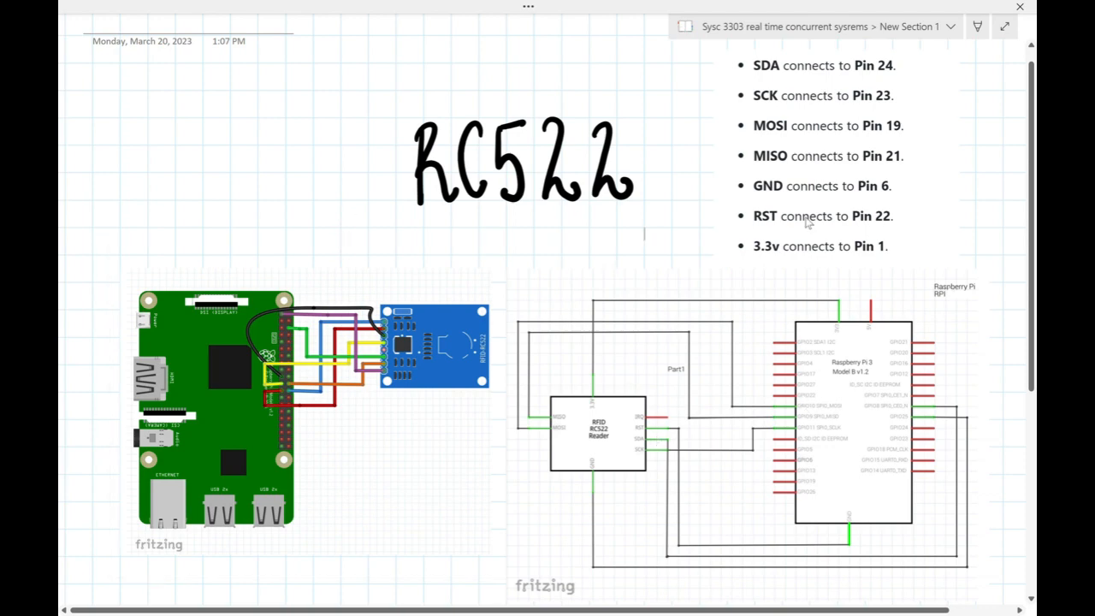
mouse_move(892, 78)
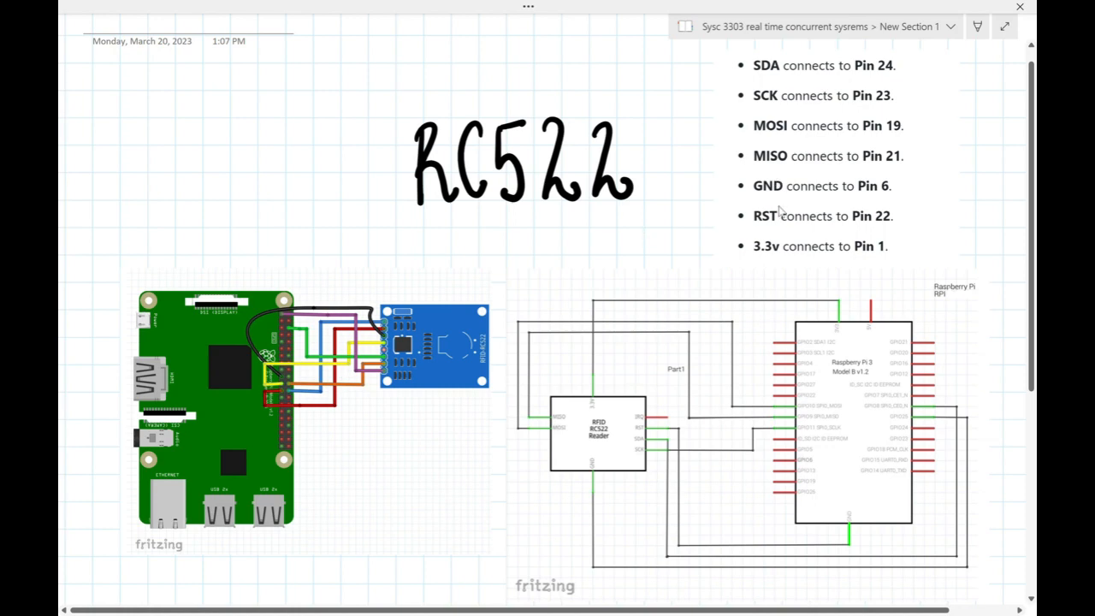
- Scroll down the page to the write.py and read.py code images below the diagrams
click(644, 233)
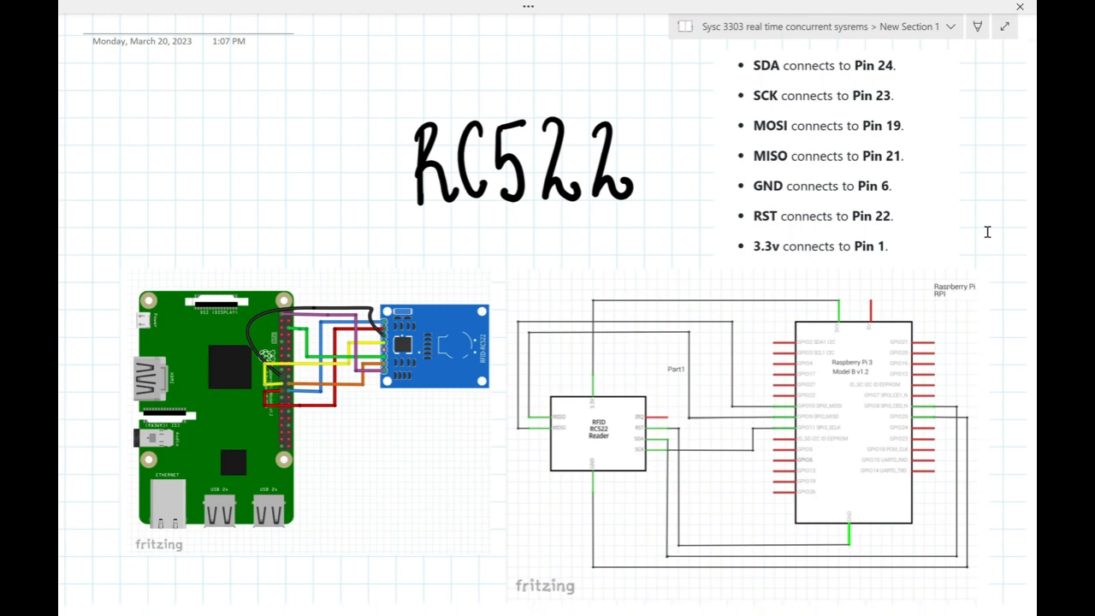
click(643, 233)
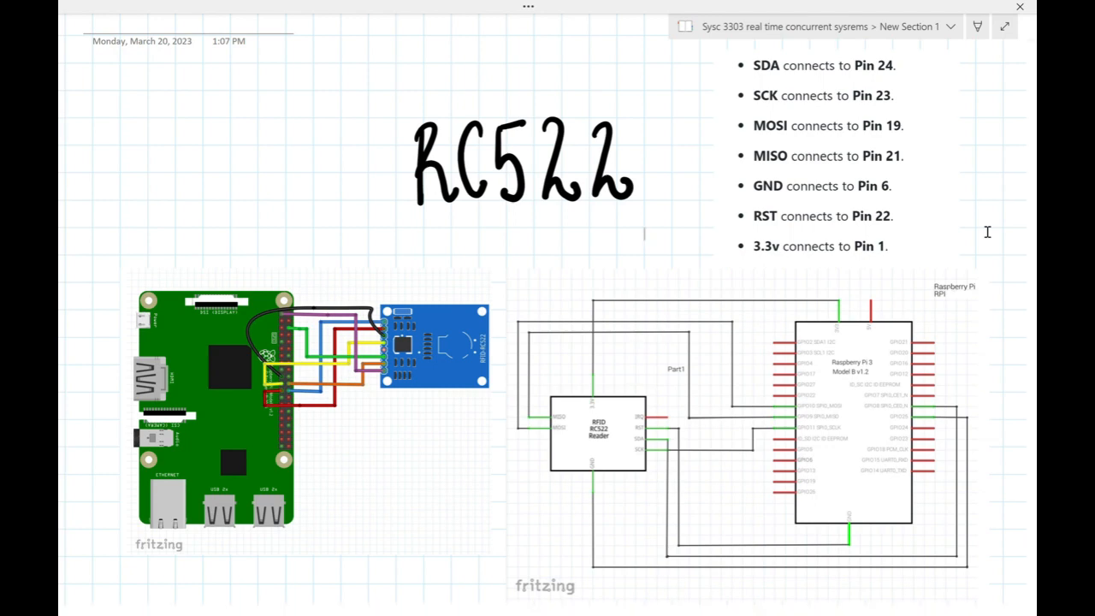
scroll(down, 3)
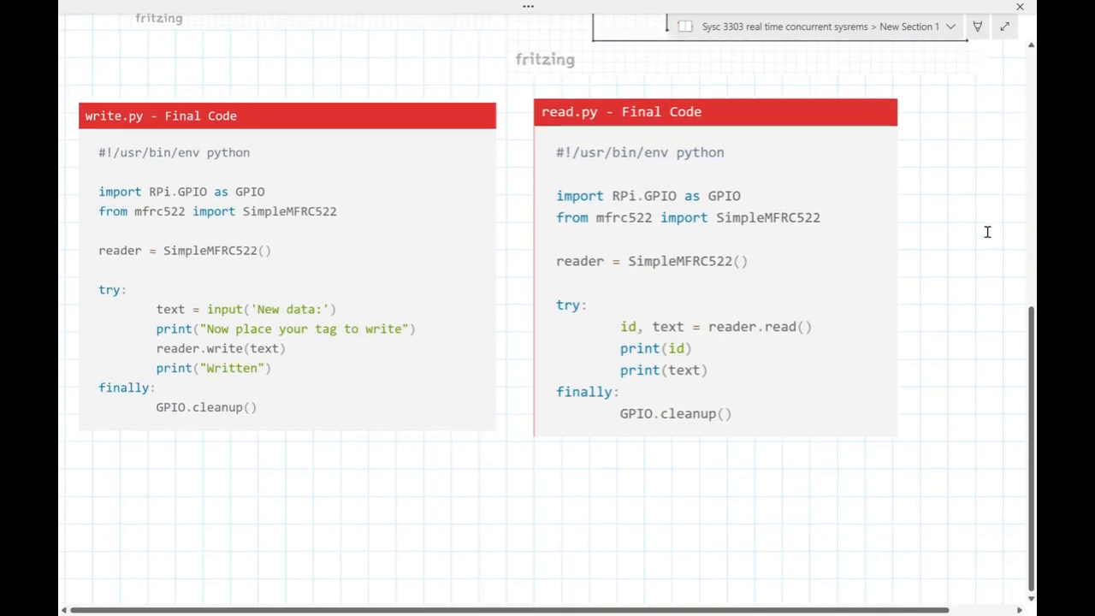